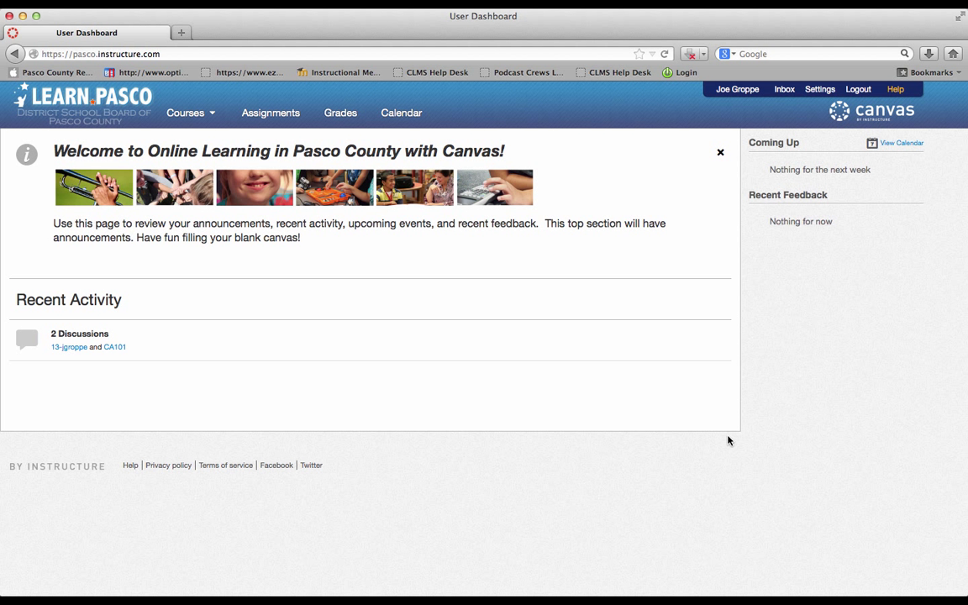
Choose the Practice Course from the Courses menu's My Courses list.
click(185, 112)
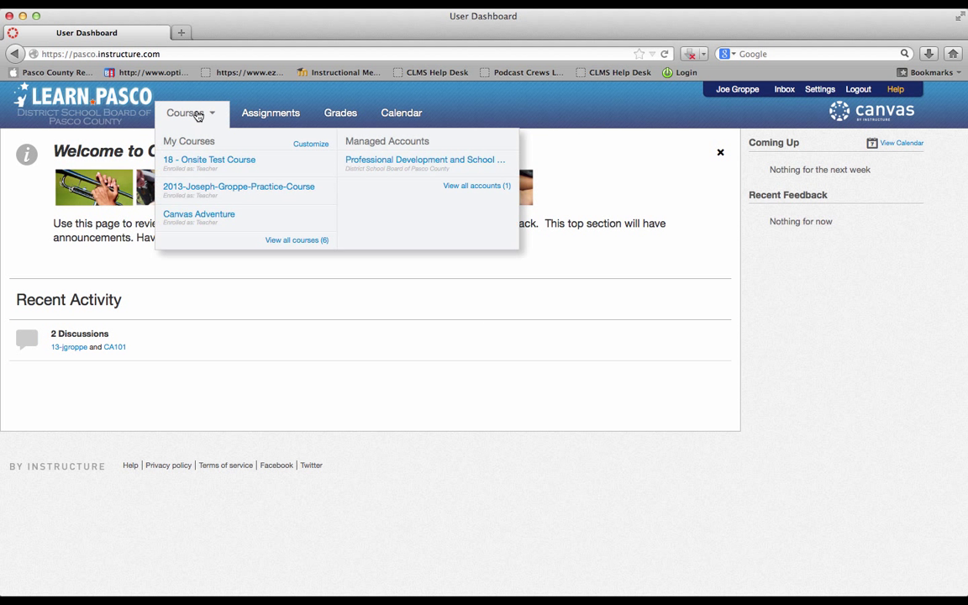
click(239, 187)
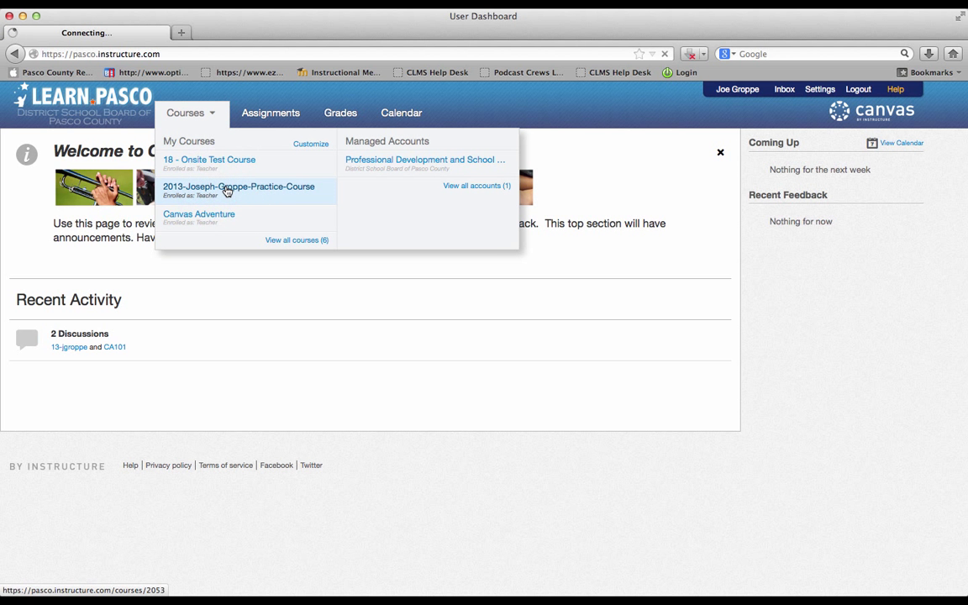
Land on the Practice Course home page showing its Course Modules.
click(238, 185)
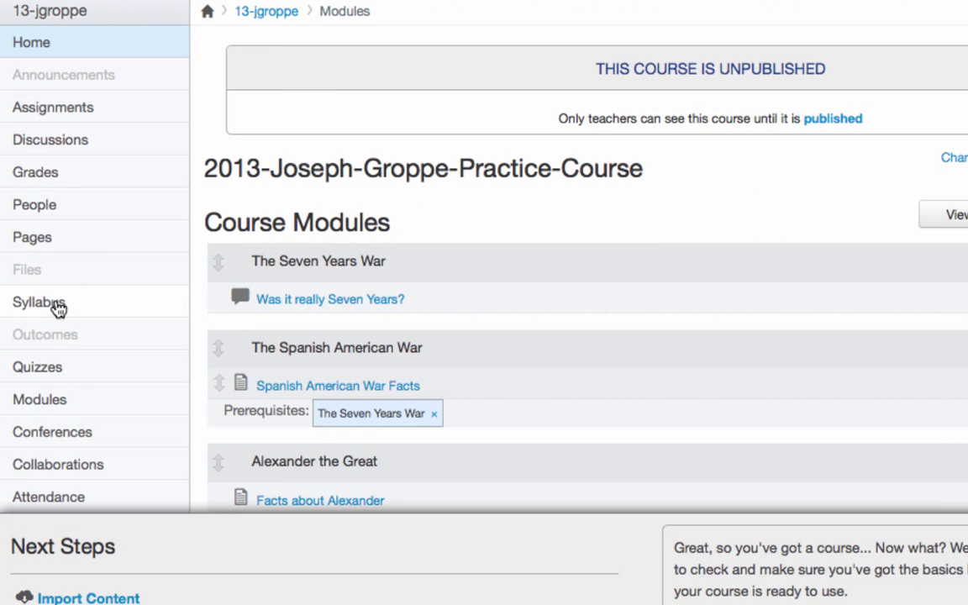
Go to the Syllabus page from the course navigation.
click(39, 303)
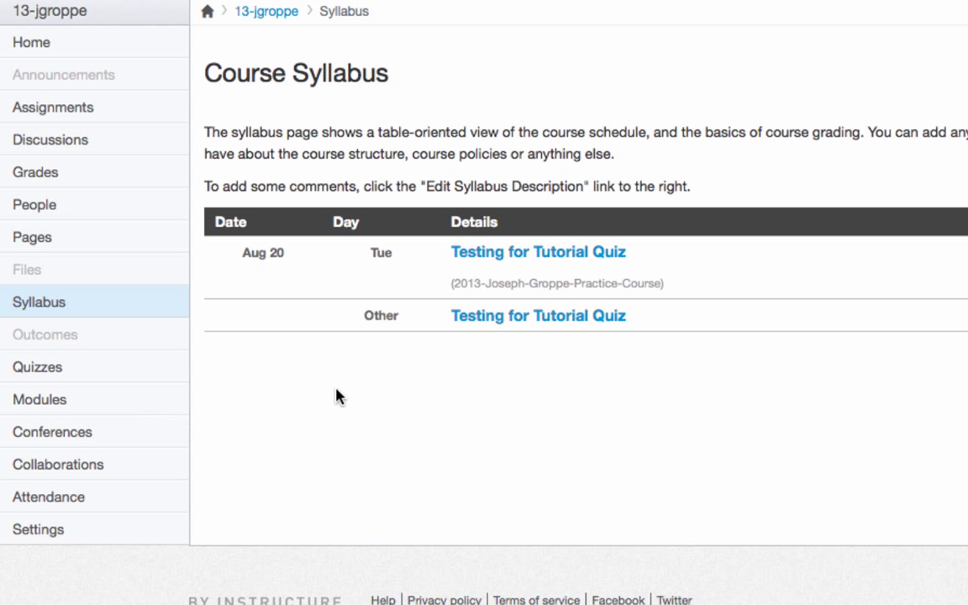
mouse_move(400, 363)
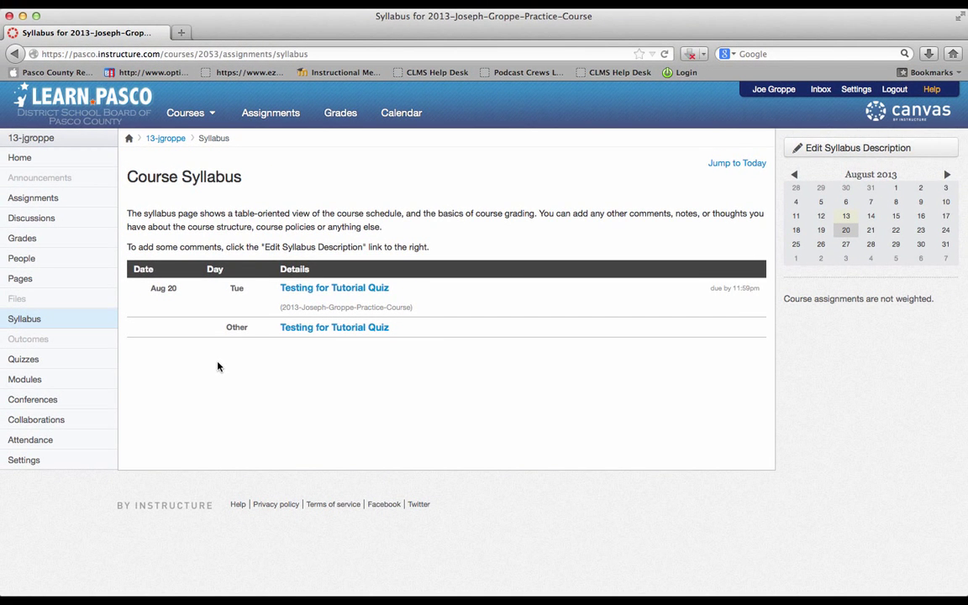
mouse_move(481, 276)
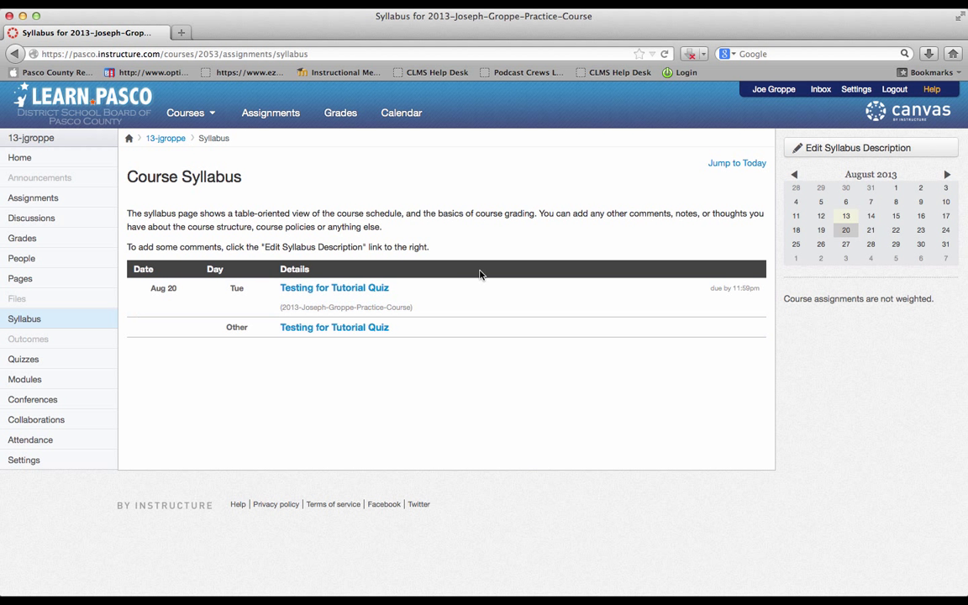
mouse_move(846, 243)
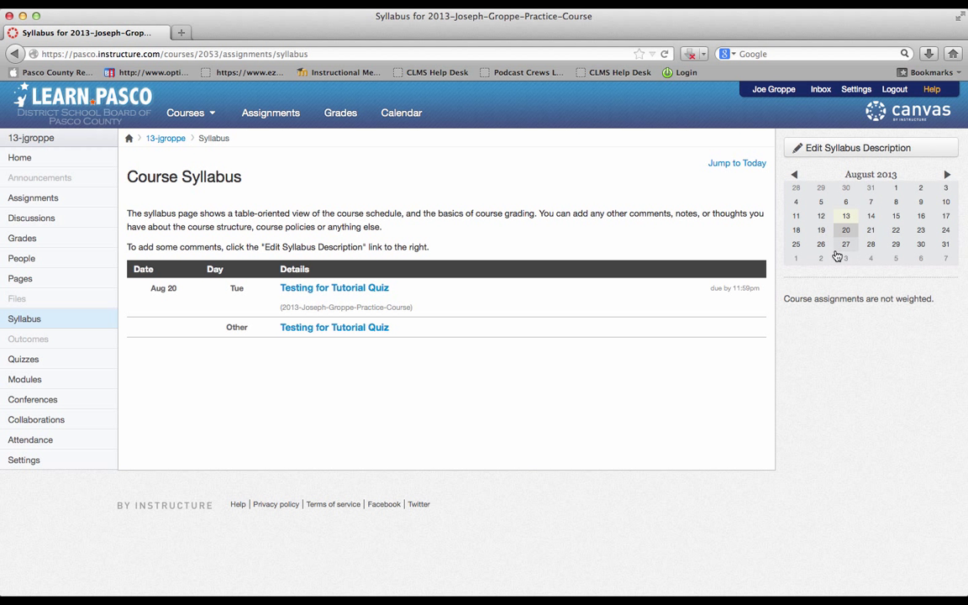
mouse_move(845, 229)
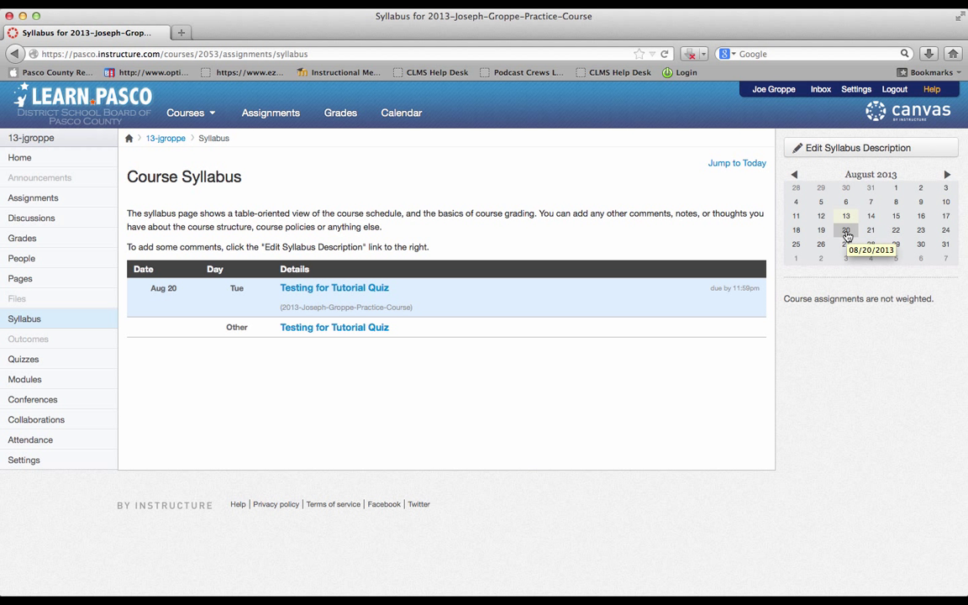
mouse_move(136, 336)
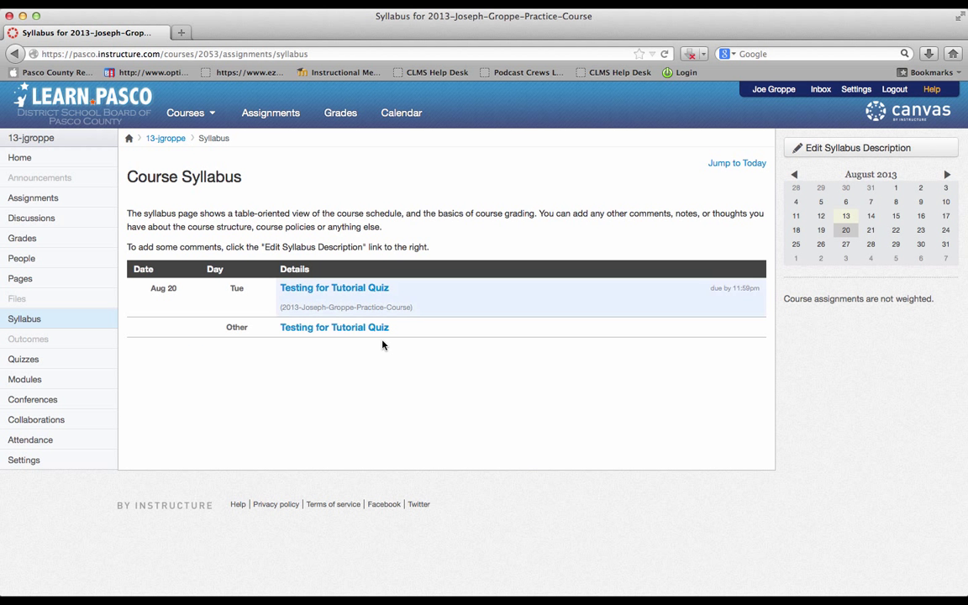
mouse_move(478, 390)
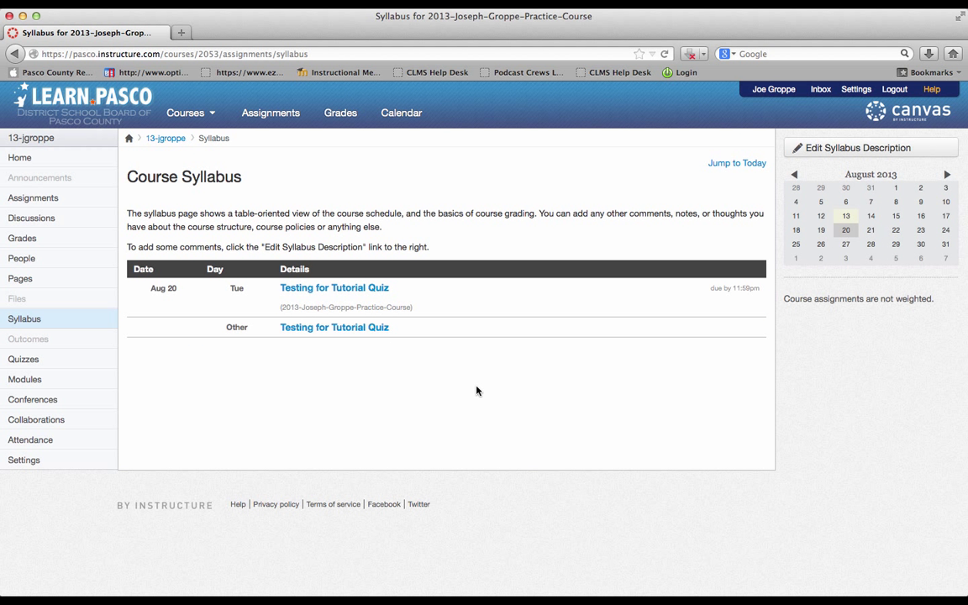
mouse_move(811, 134)
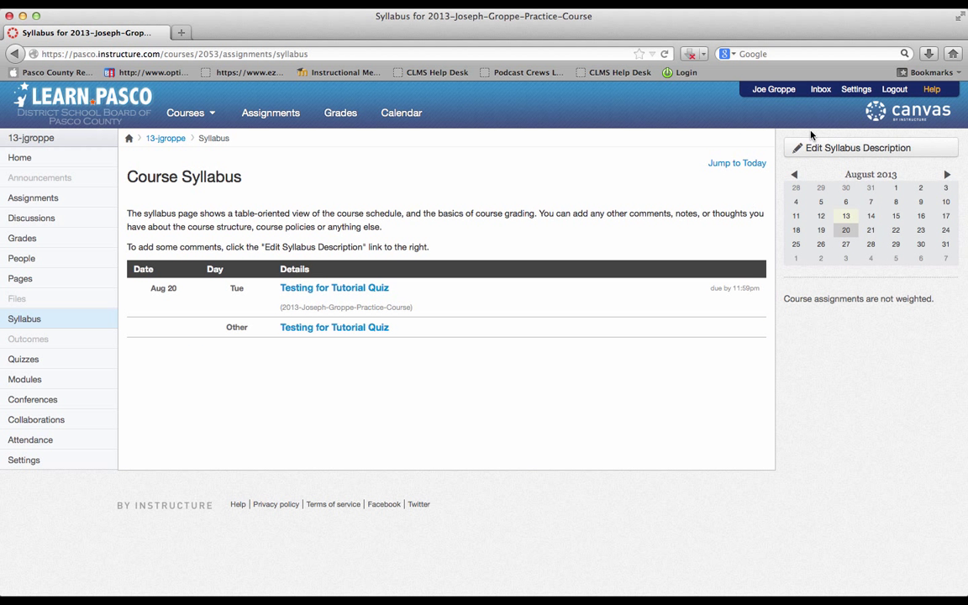
Start editing the syllabus description via Edit Syllabus Description.
click(857, 148)
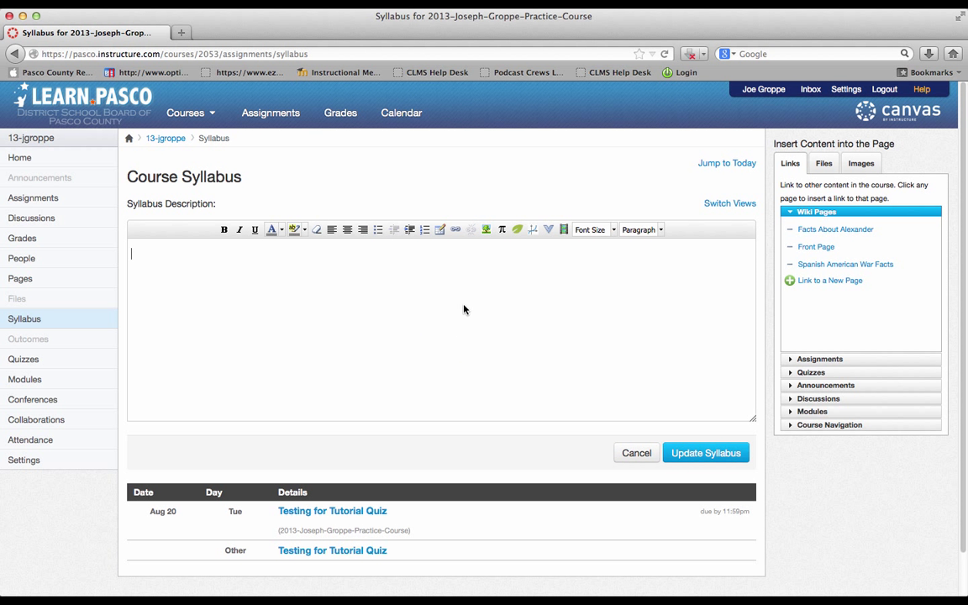
mouse_move(502, 306)
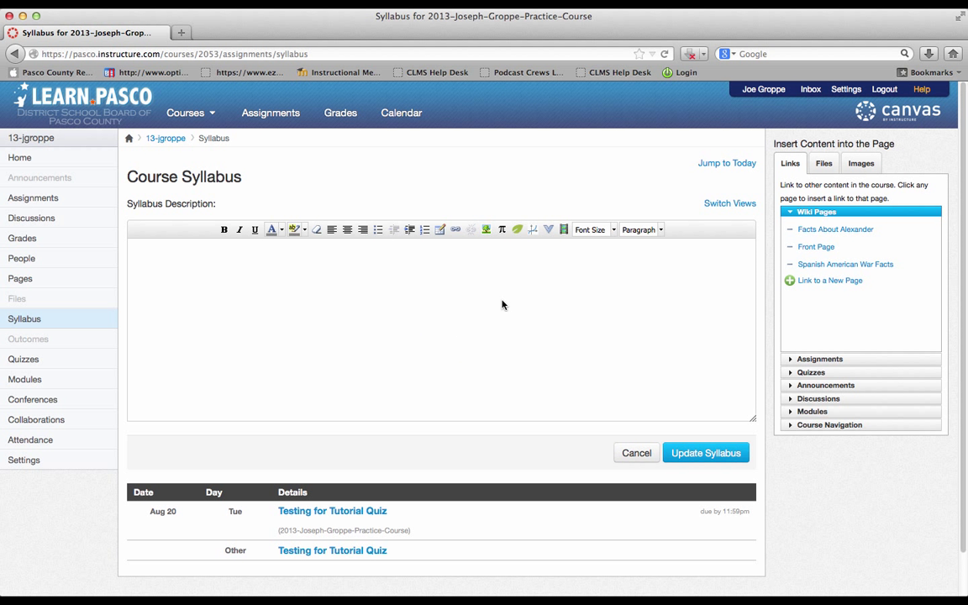
mouse_move(569, 243)
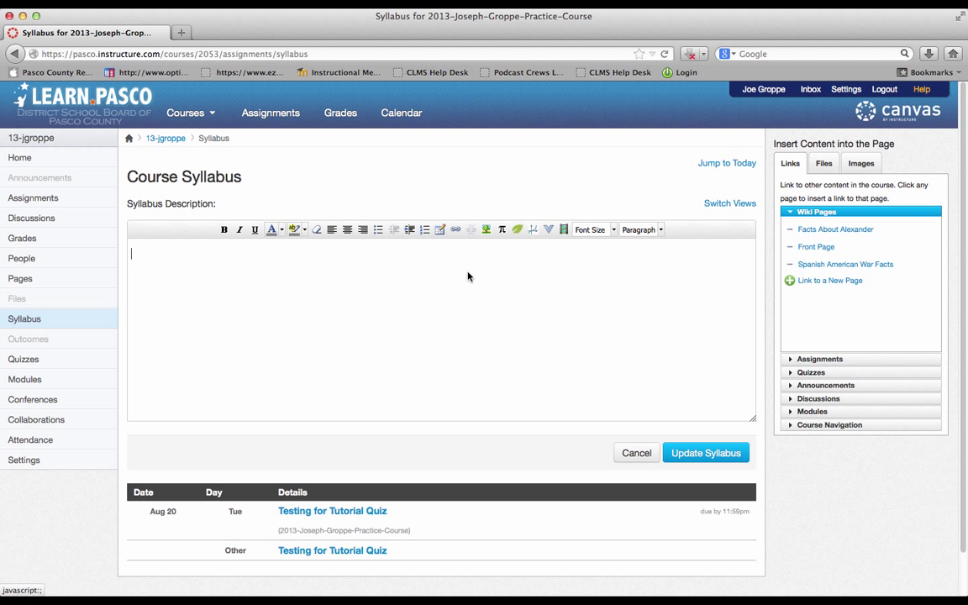
mouse_move(521, 376)
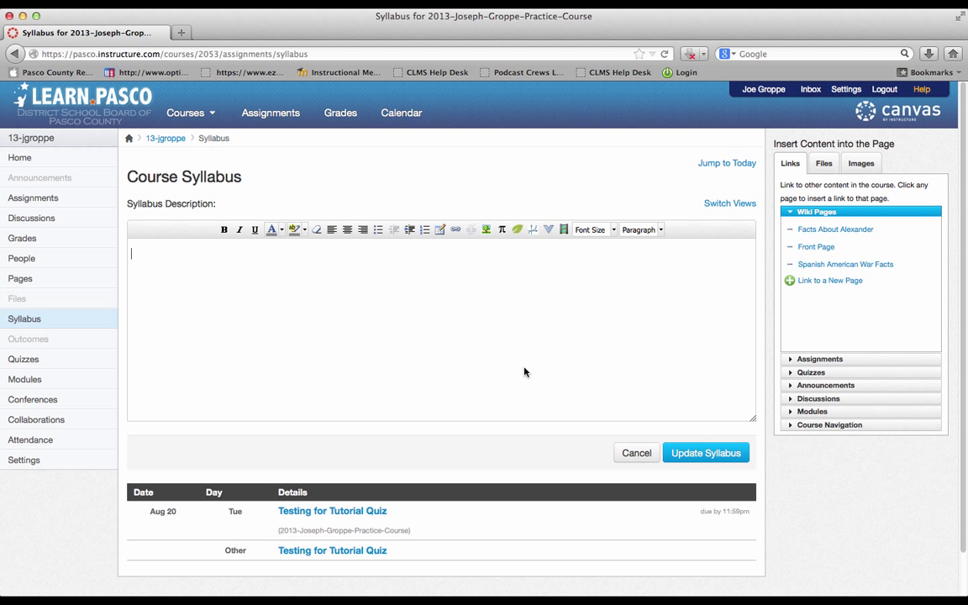
mouse_move(696, 395)
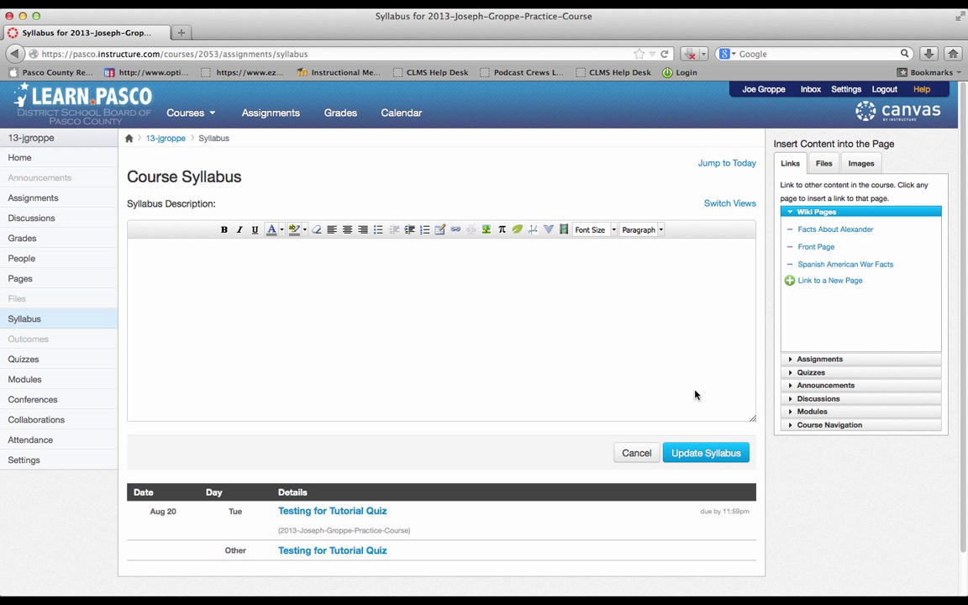
Enter 'This is my History Class Syllabus' as the syllabus description text.
text(This is my)
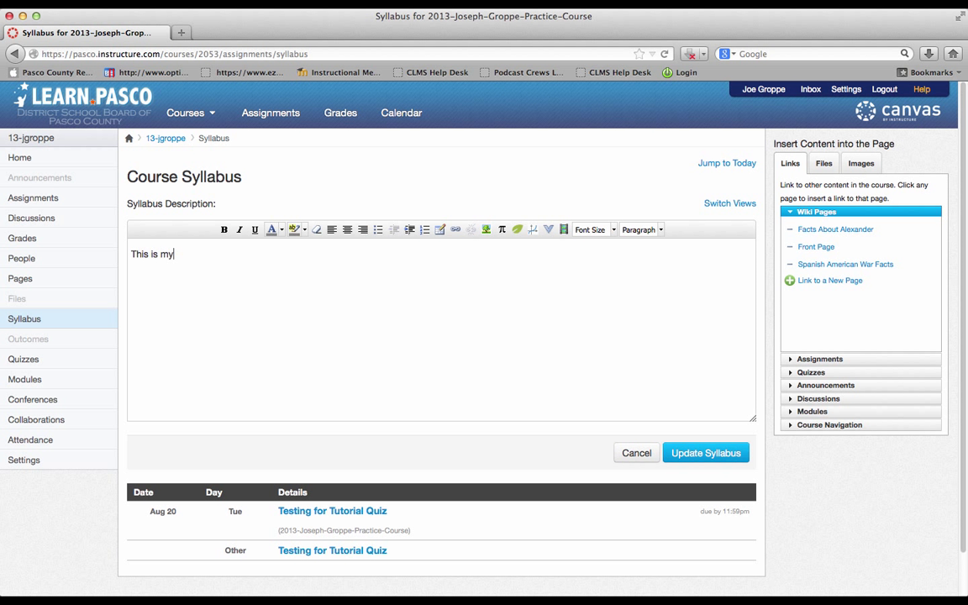
text(History)
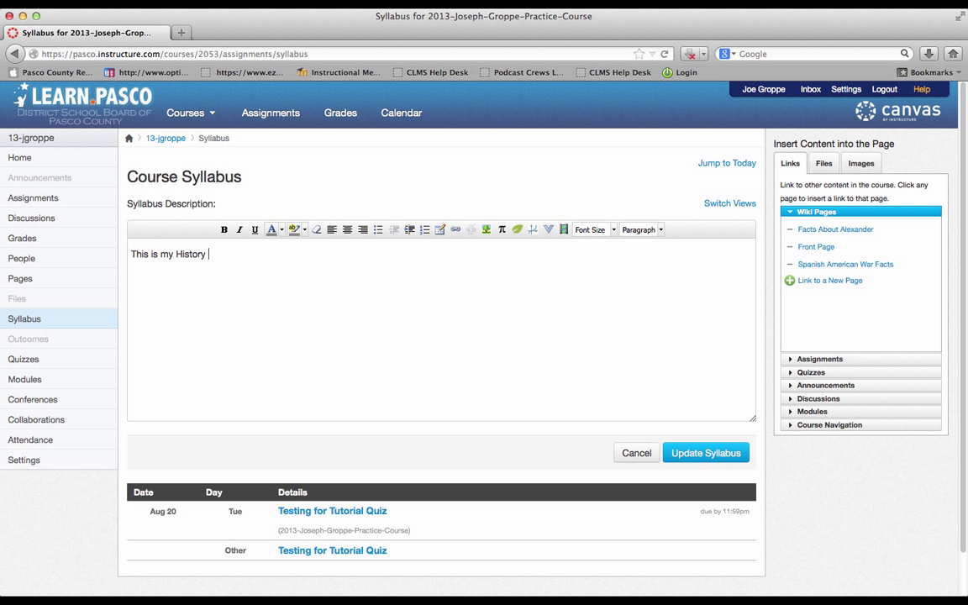
text(Class Syllabus)
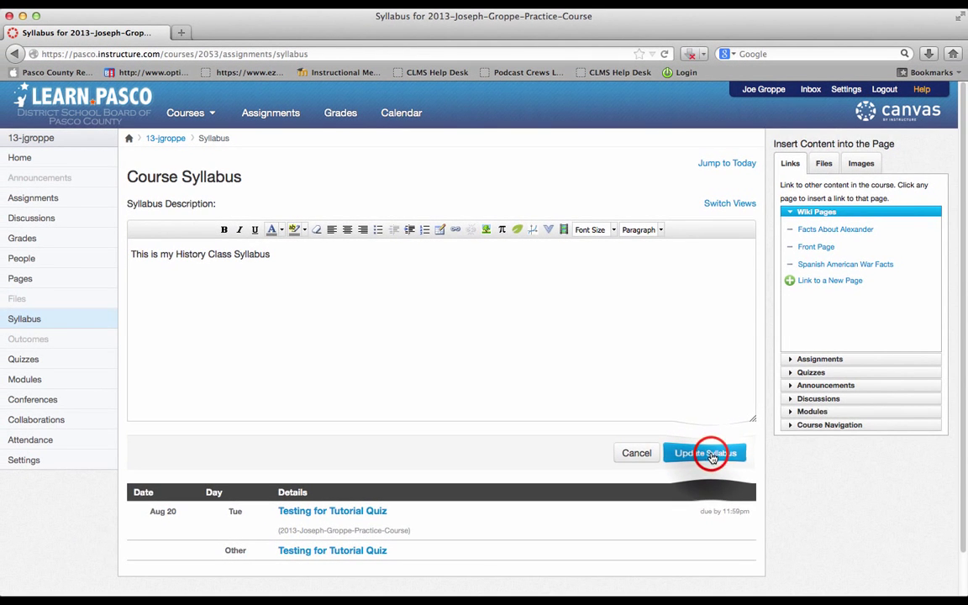
Update the syllabus so the description appears above the assignment list.
click(704, 454)
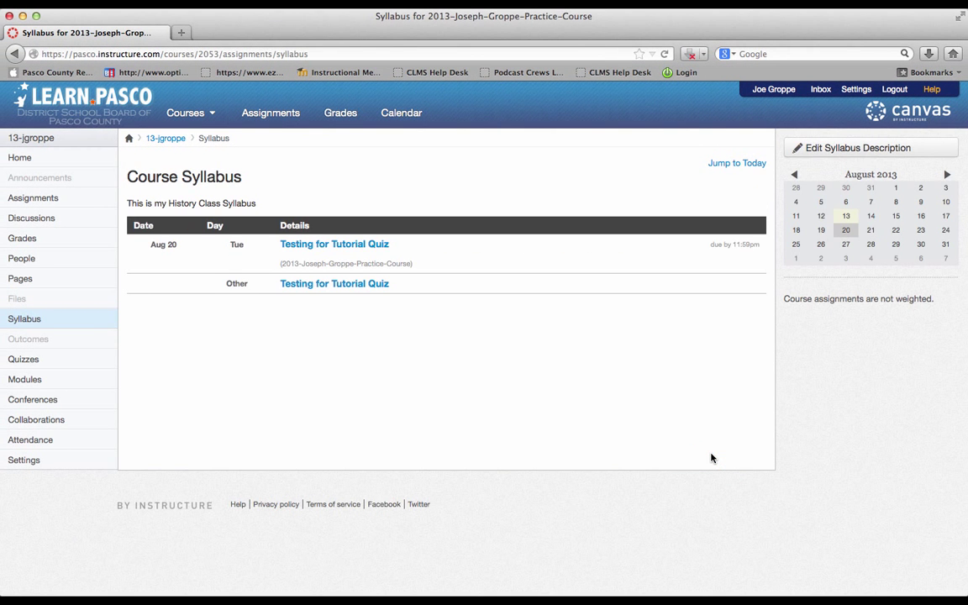
mouse_move(353, 259)
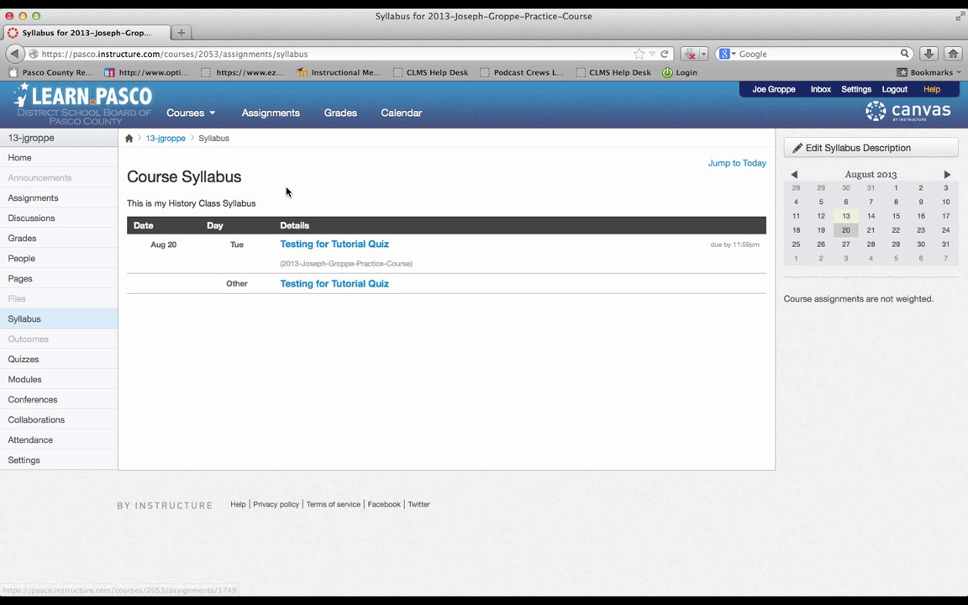
mouse_move(424, 418)
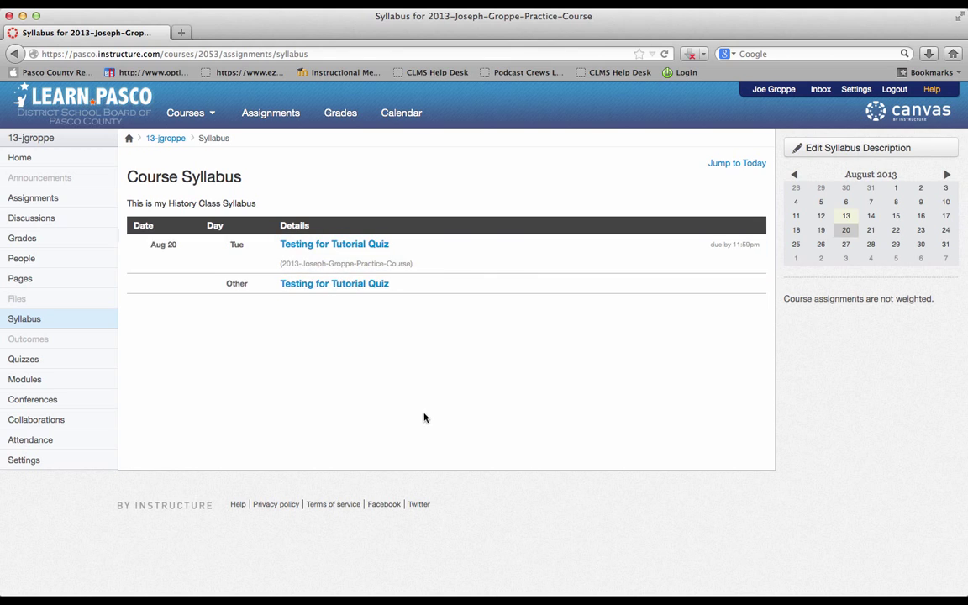